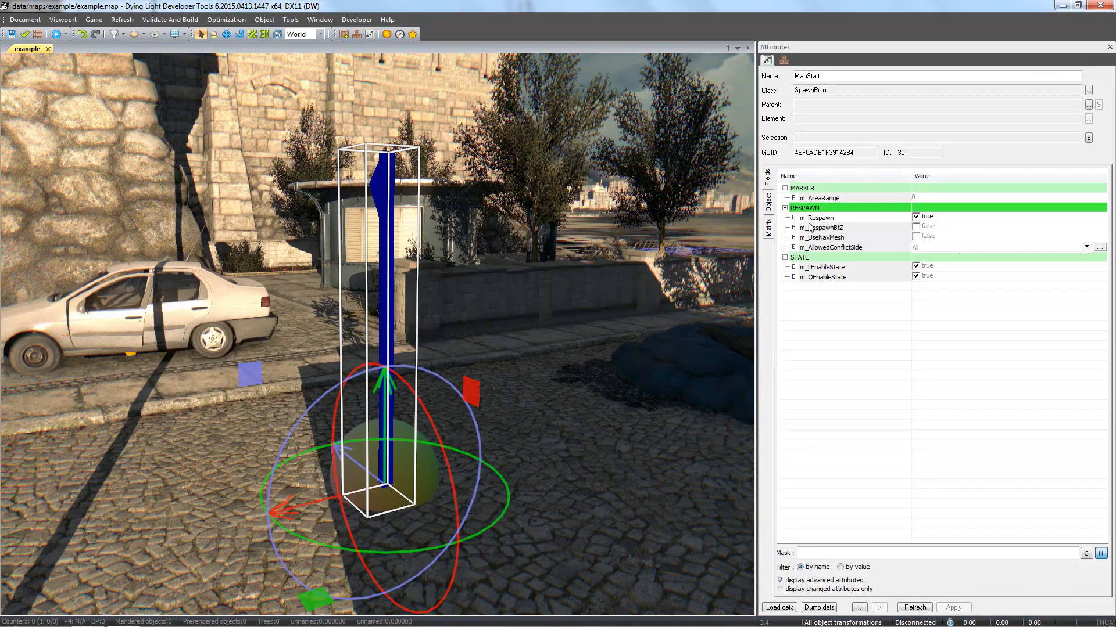
Uncheck m_Respawn under RESPAWN in MapStart's attributes
left_click(915, 216)
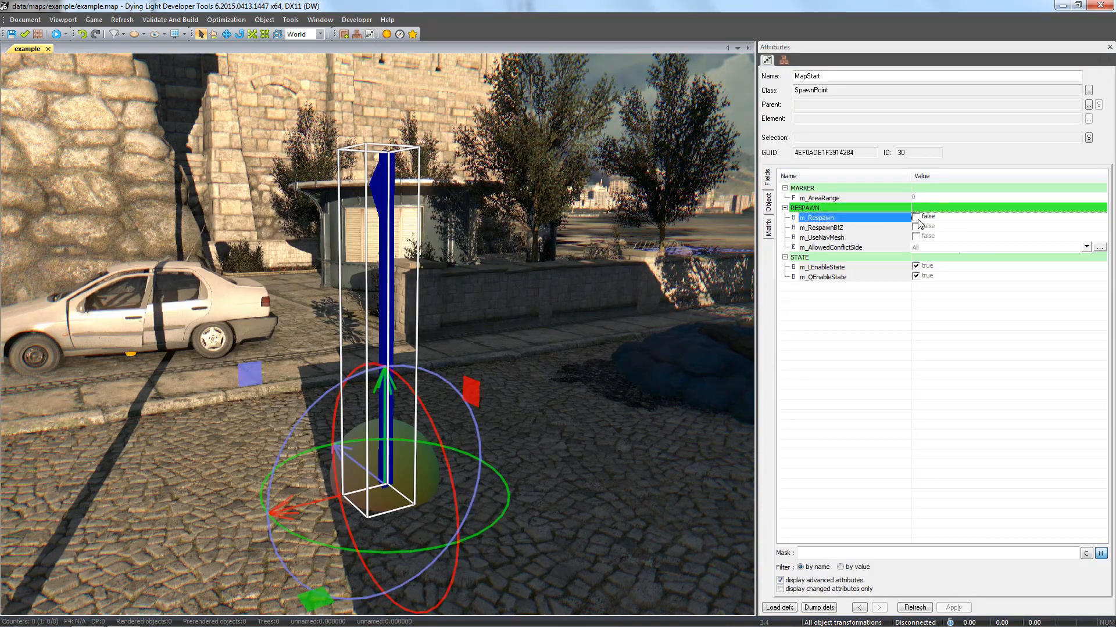
left_click(916, 216)
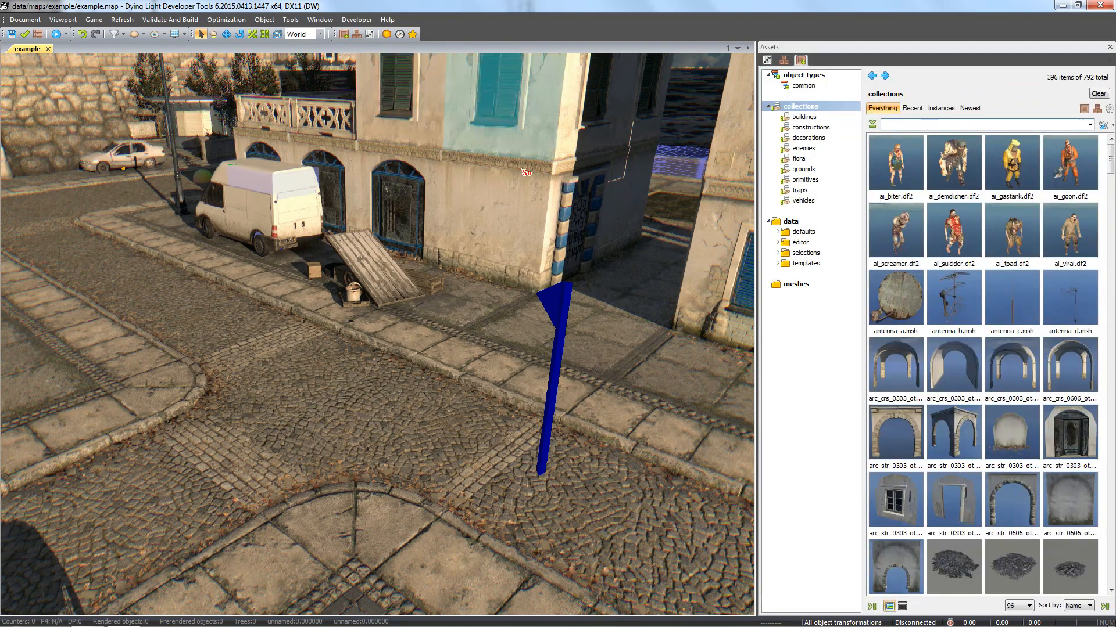
Drag an Item Spawner onto the crate by the van and select it to show its attributes
left_click(803, 75)
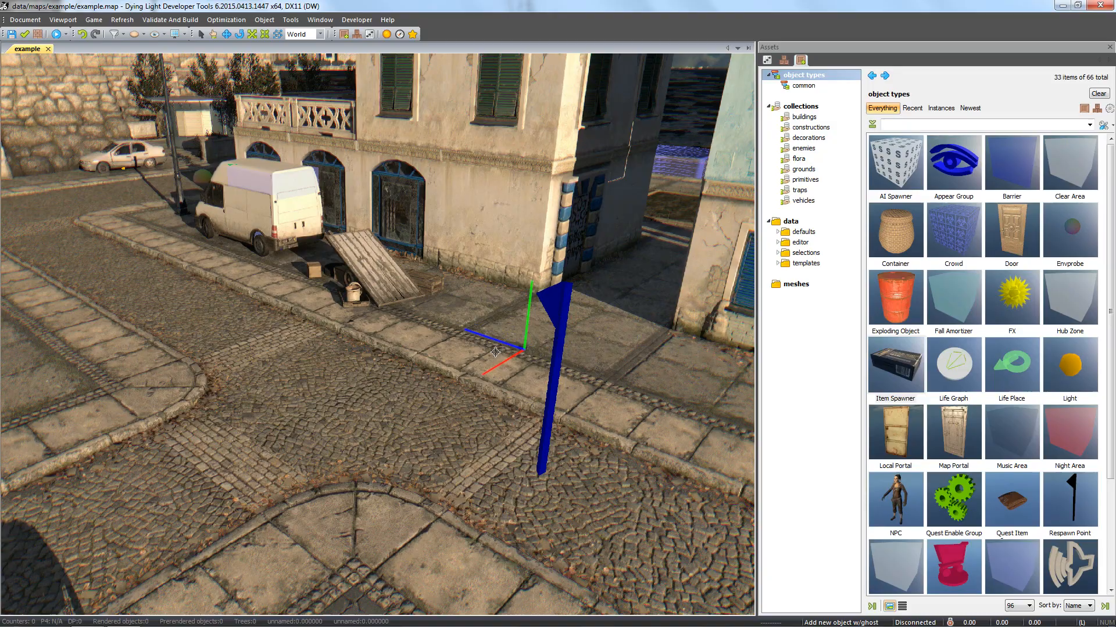
left_click_drag(495, 352, 486, 362)
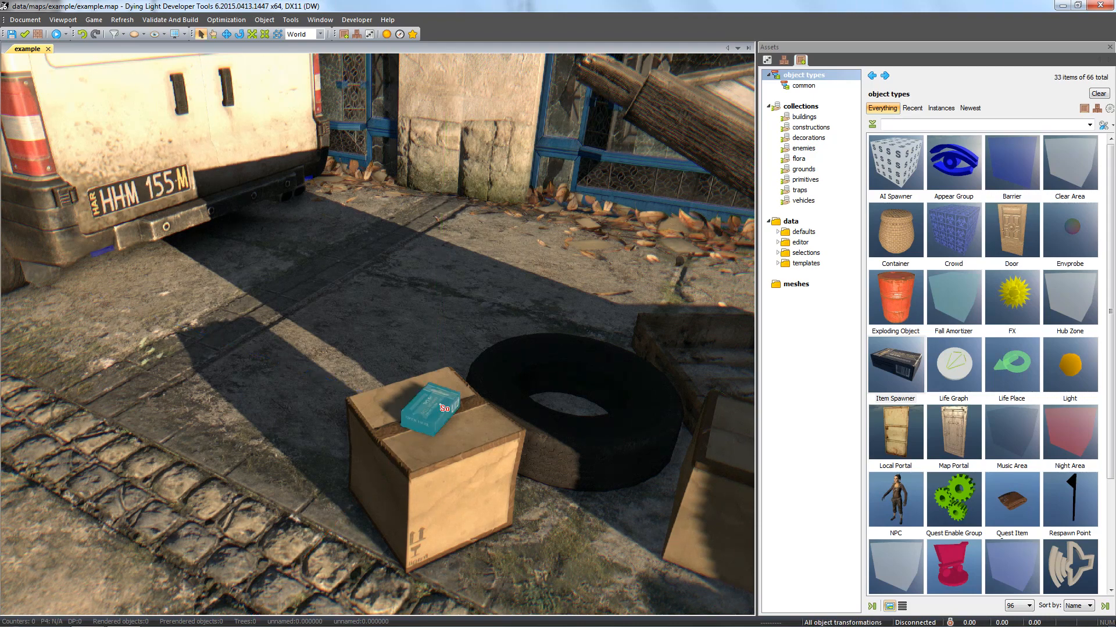
left_click(430, 409)
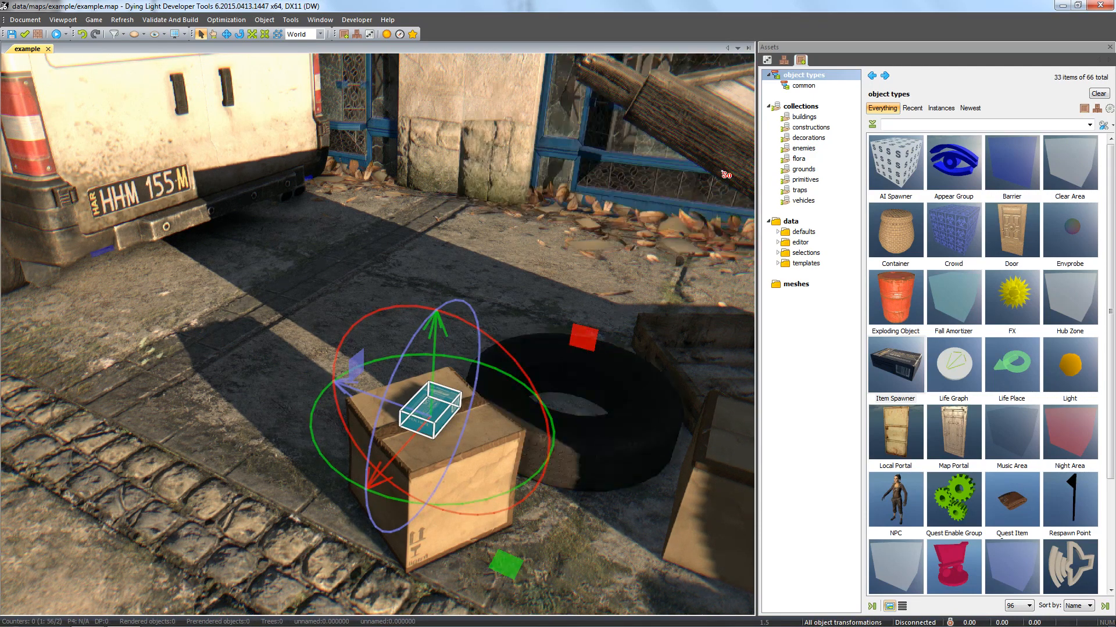
left_click(767, 61)
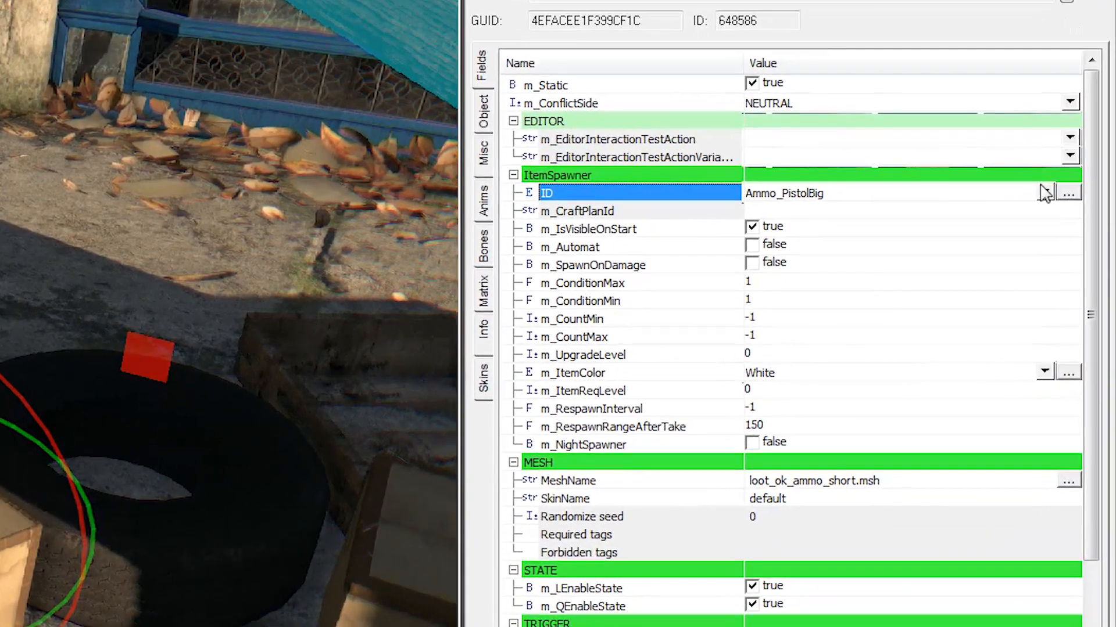
Set the spawner's ID to Medkit_HealthPackLarge via the item picker filtered for 'medki'
left_click(1047, 193)
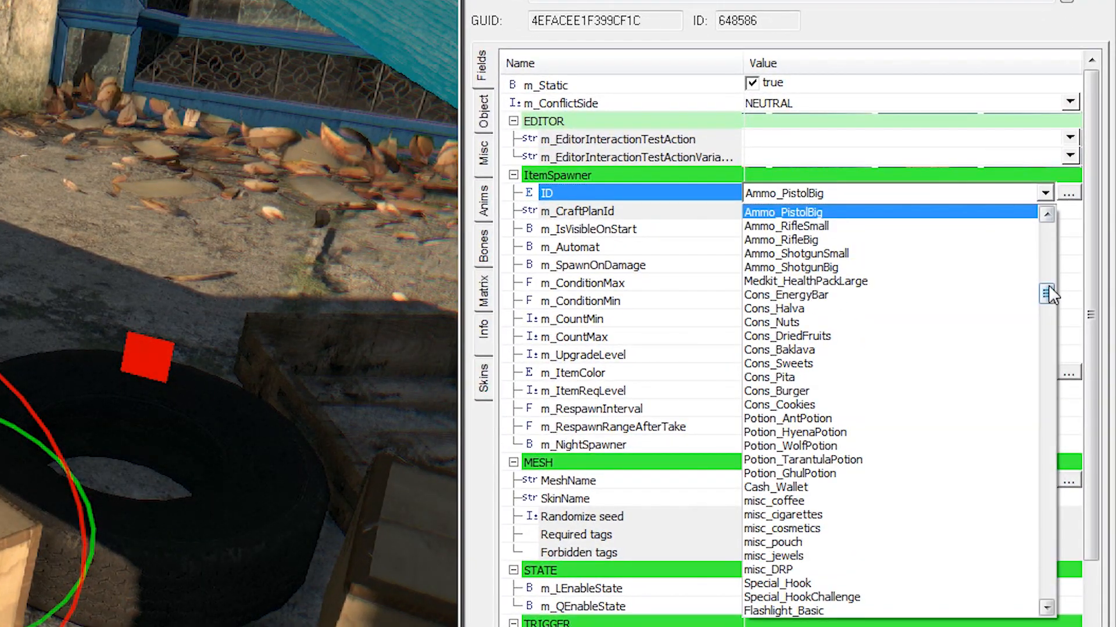
left_click(784, 212)
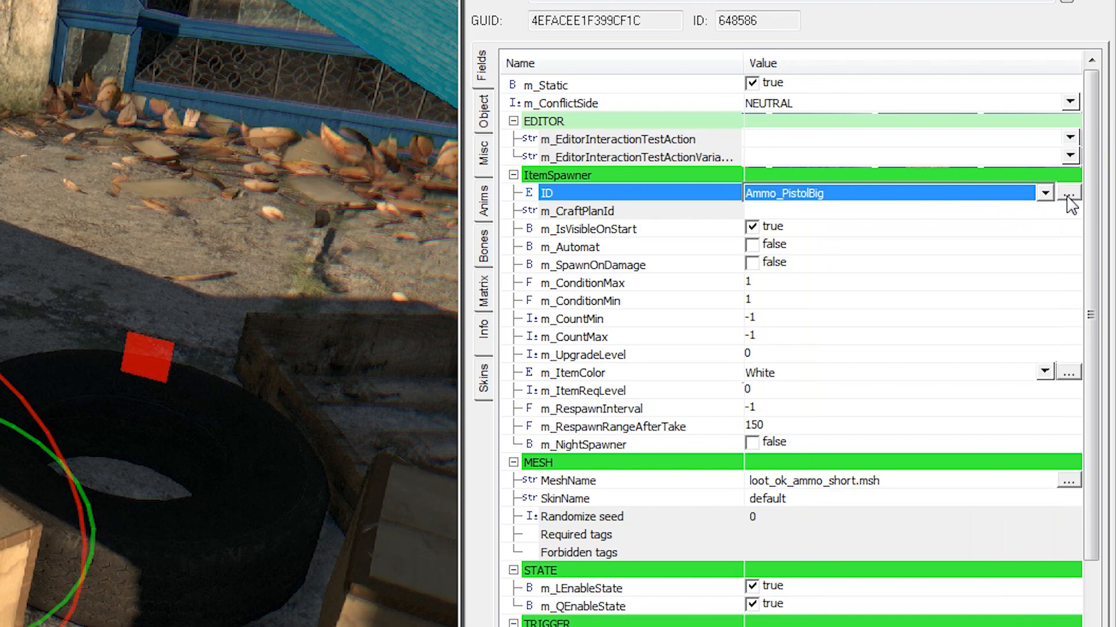
left_click(1070, 195)
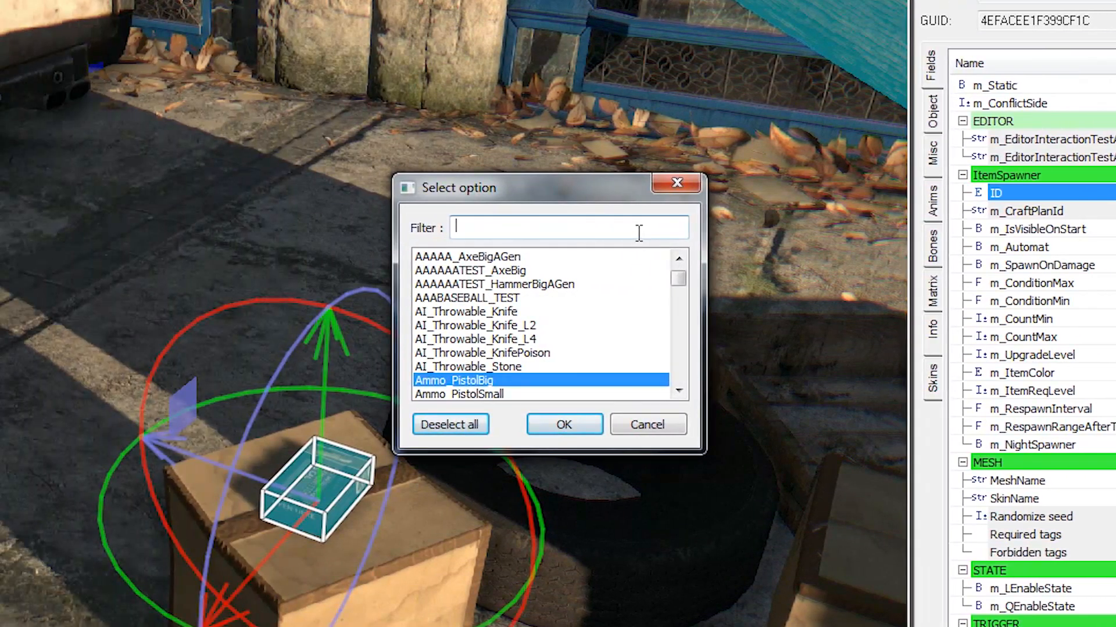
type("medki")
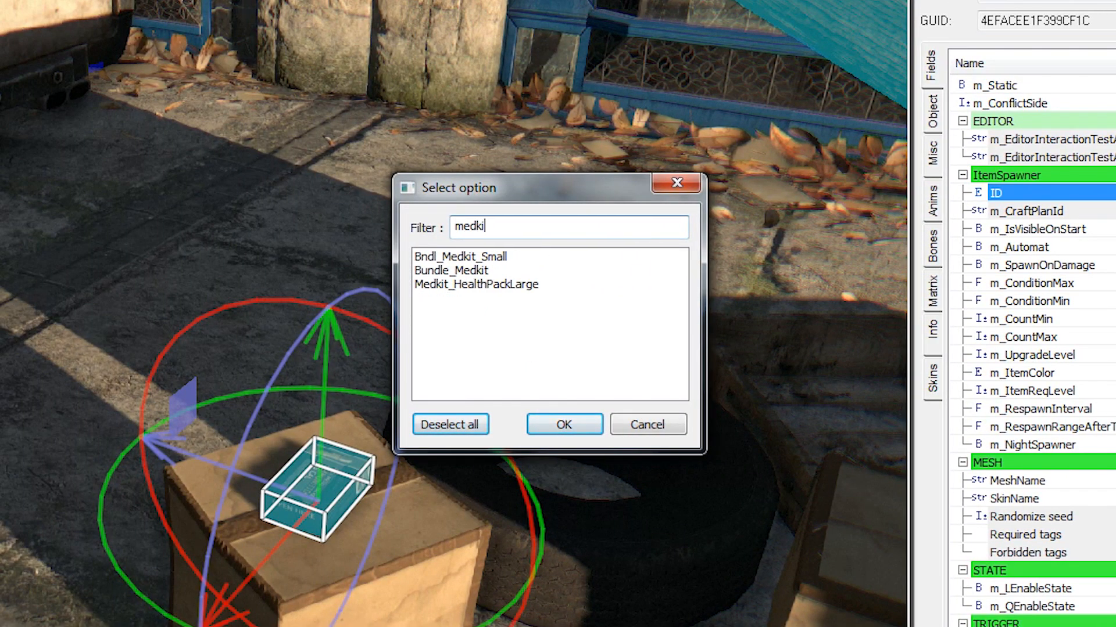
left_click(476, 283)
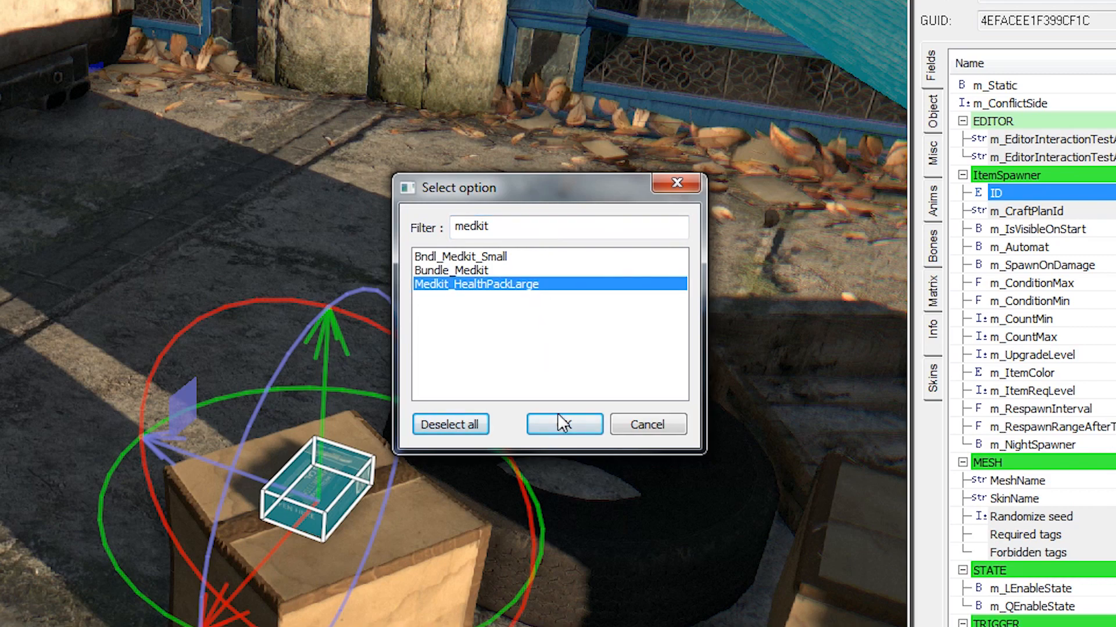
left_click(565, 424)
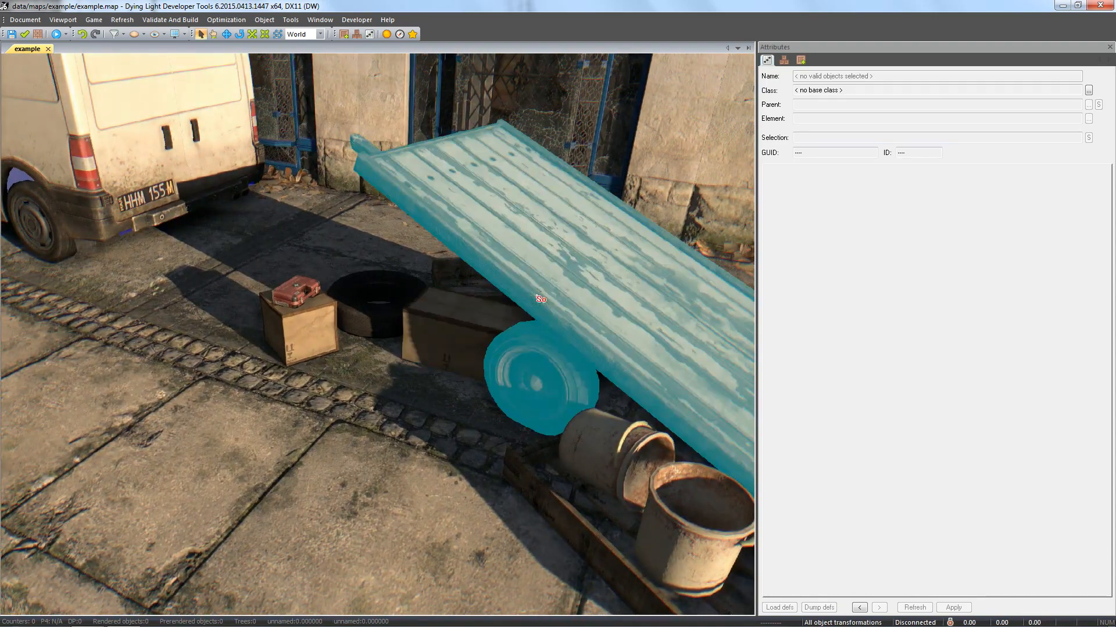
Place a Container object on the pavement beside the crates
left_click(801, 61)
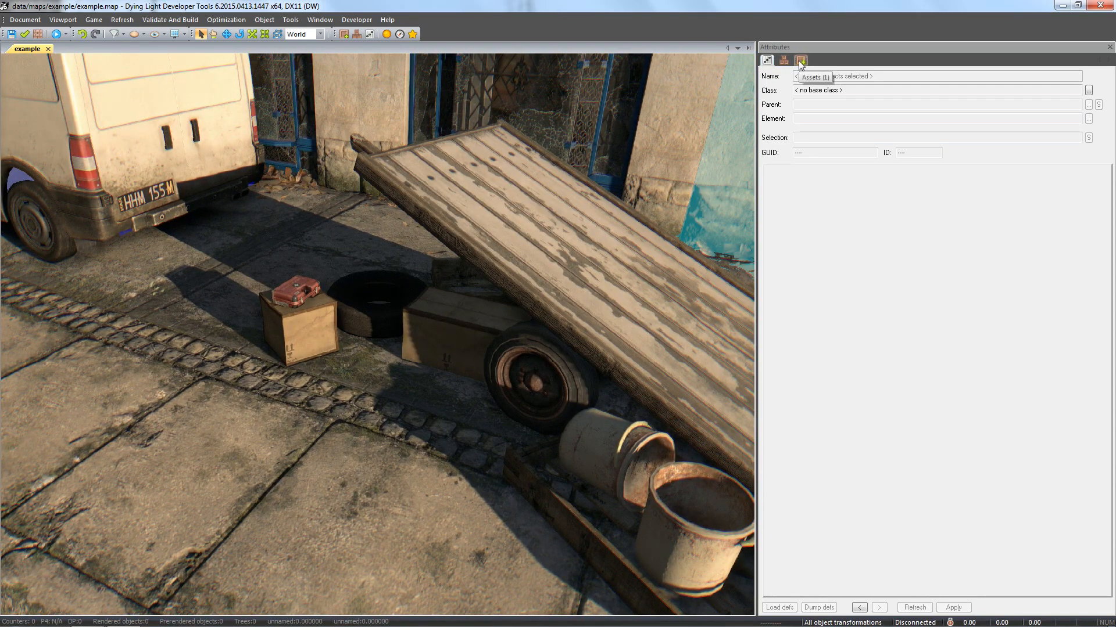
left_click(802, 60)
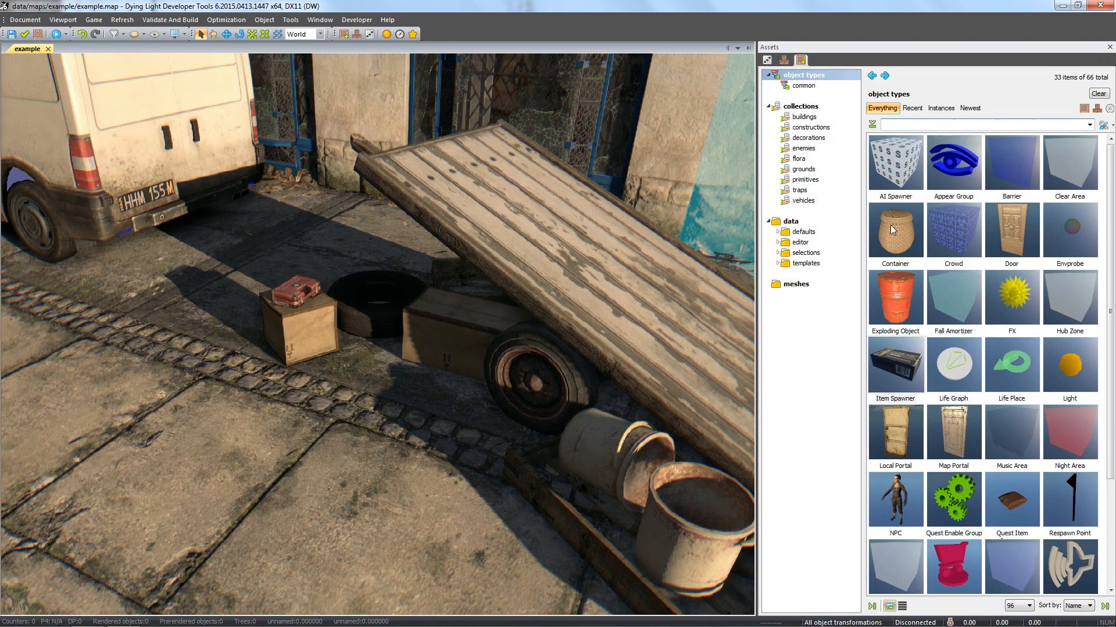
left_click(895, 230)
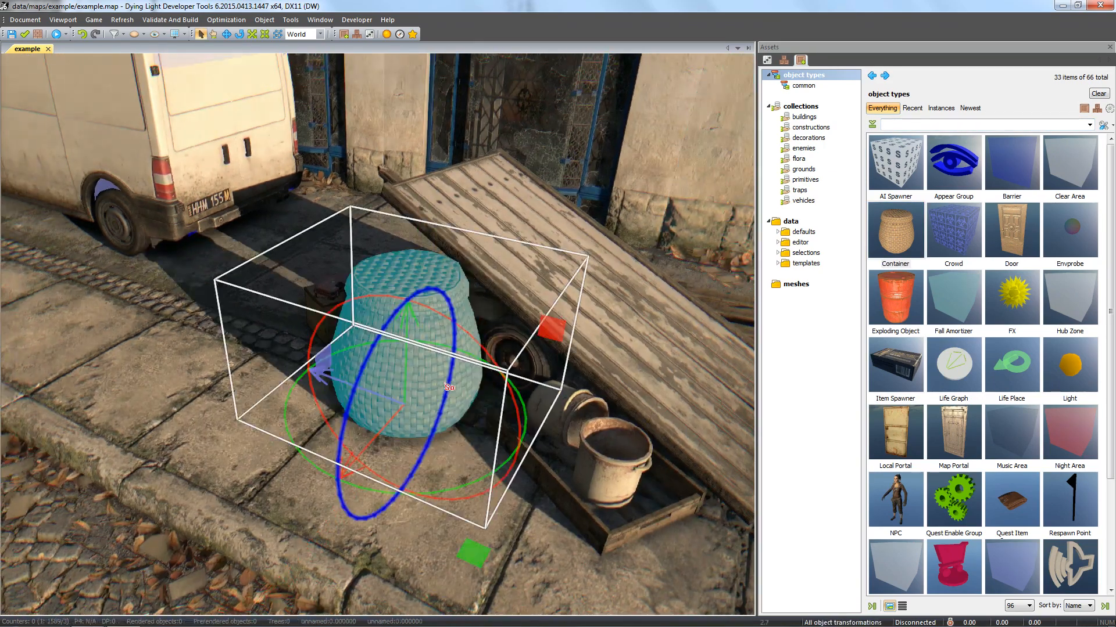
left_click(767, 60)
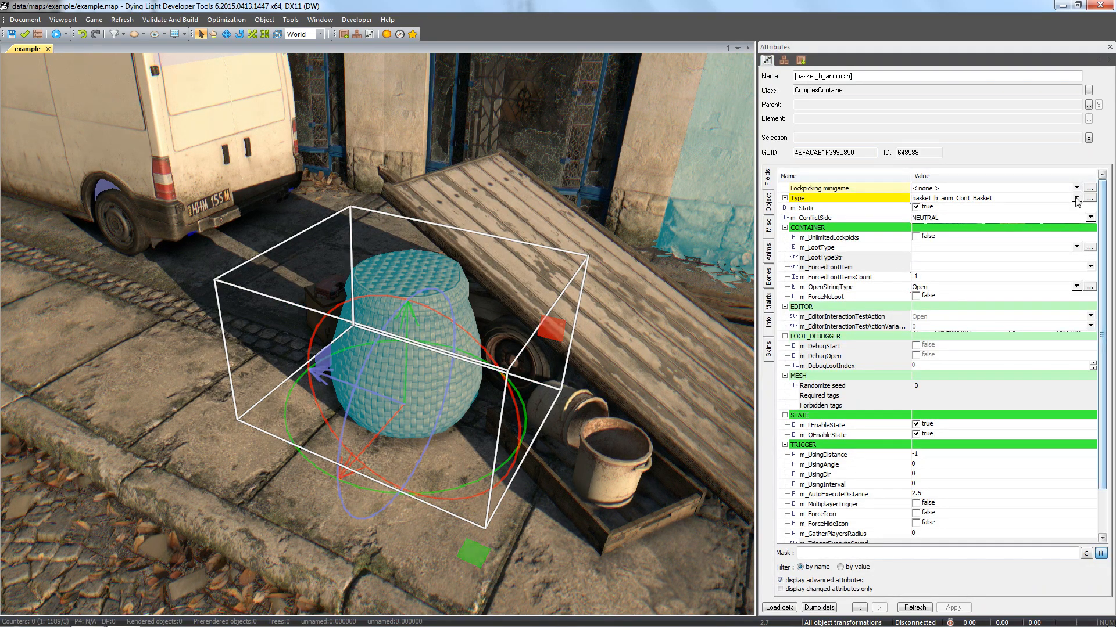
Set the container's Type to tools_box_a_anm_default
left_click(1078, 197)
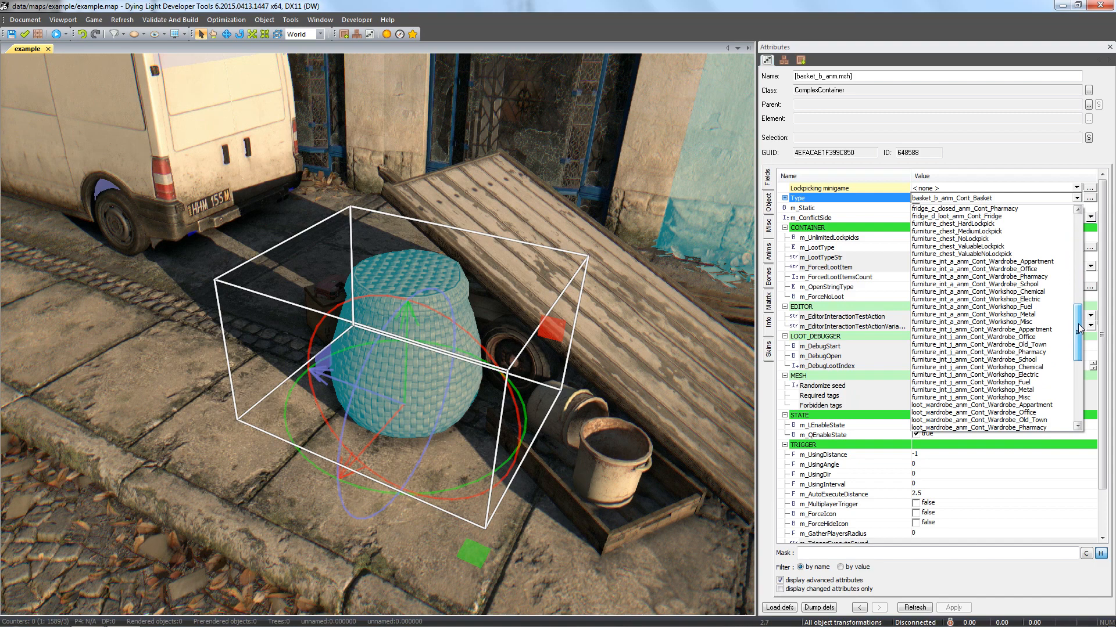
scroll("down", 3)
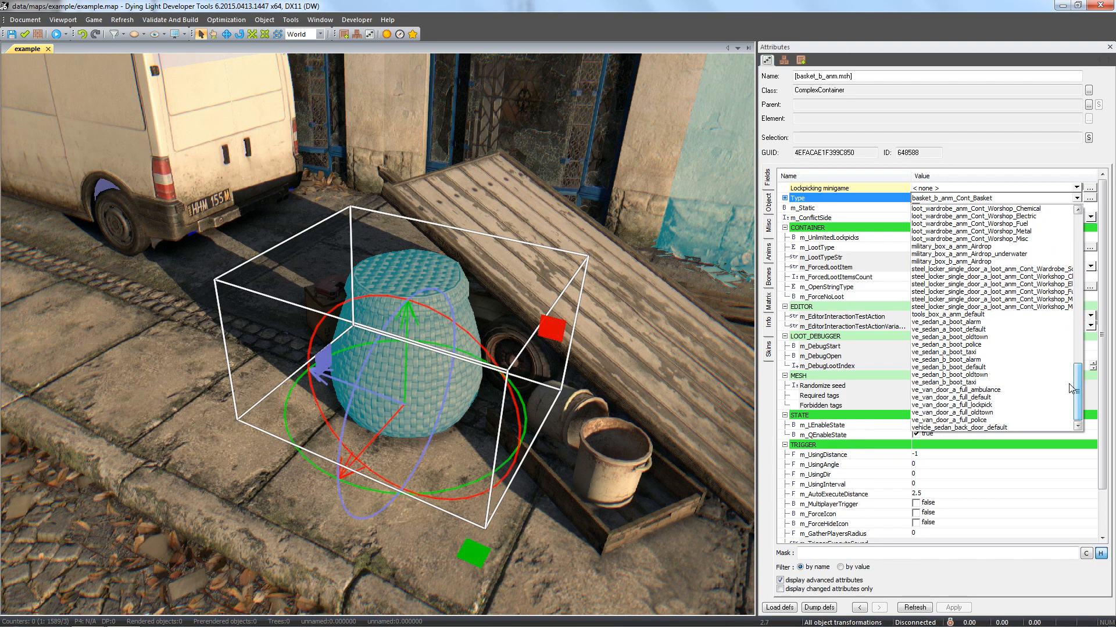
left_click(978, 306)
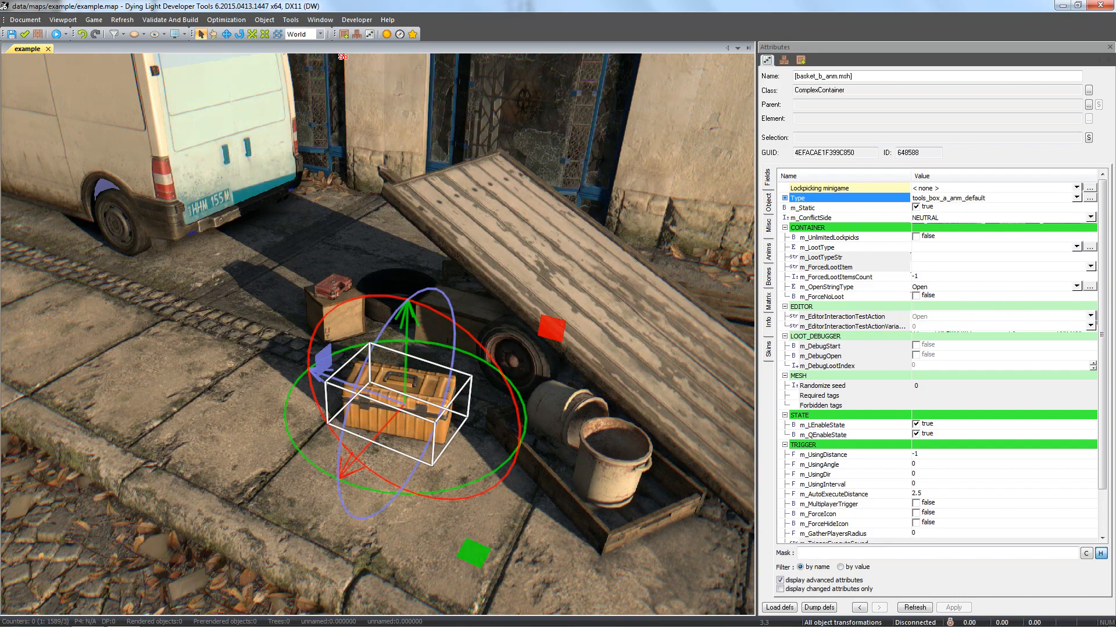
left_click(306, 35)
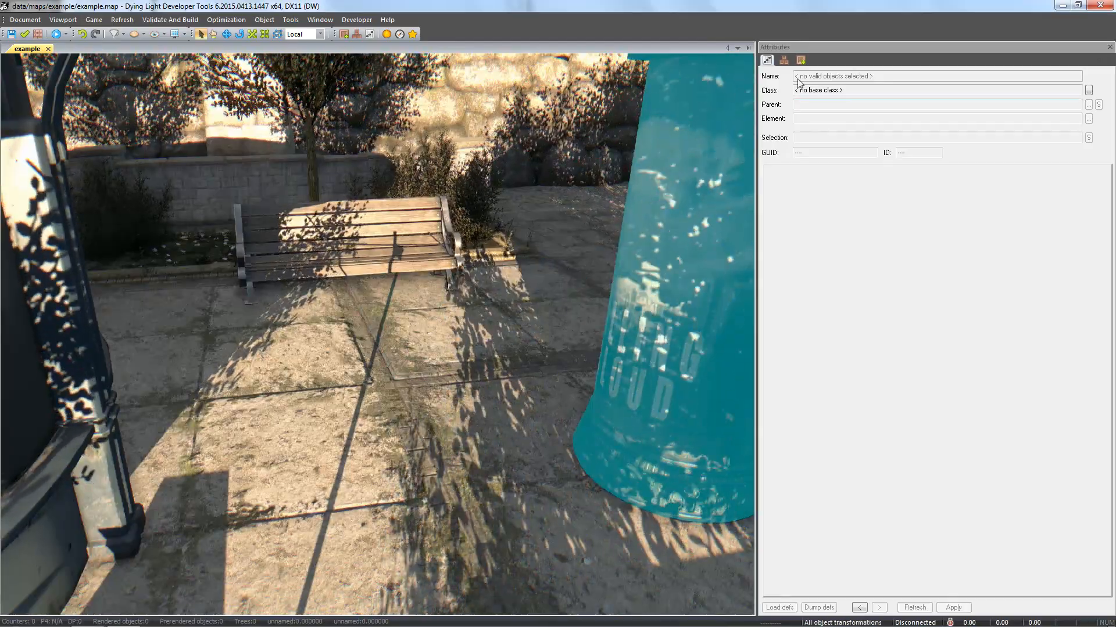
Select the AI spawner by the bench and set its AI Preset to Screamer
left_click(802, 60)
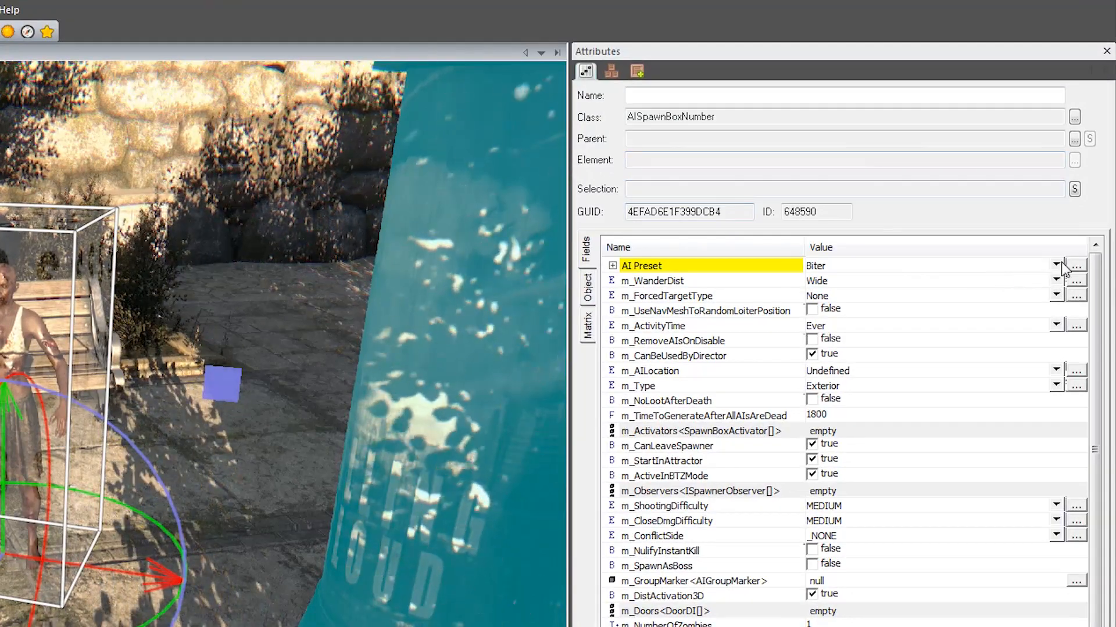
left_click(1056, 262)
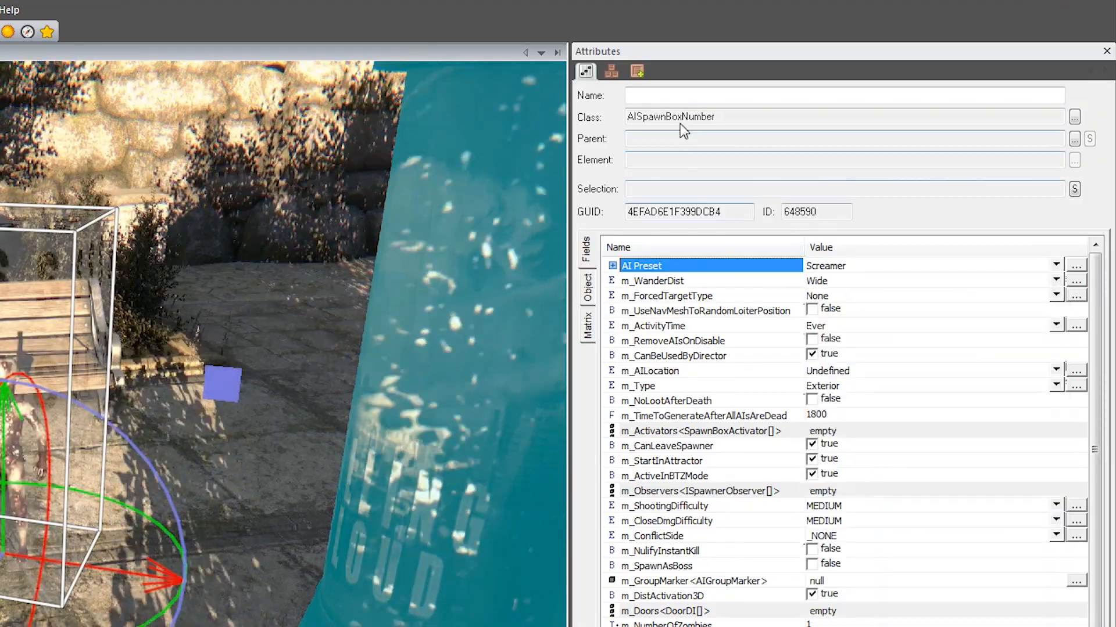
left_click(684, 99)
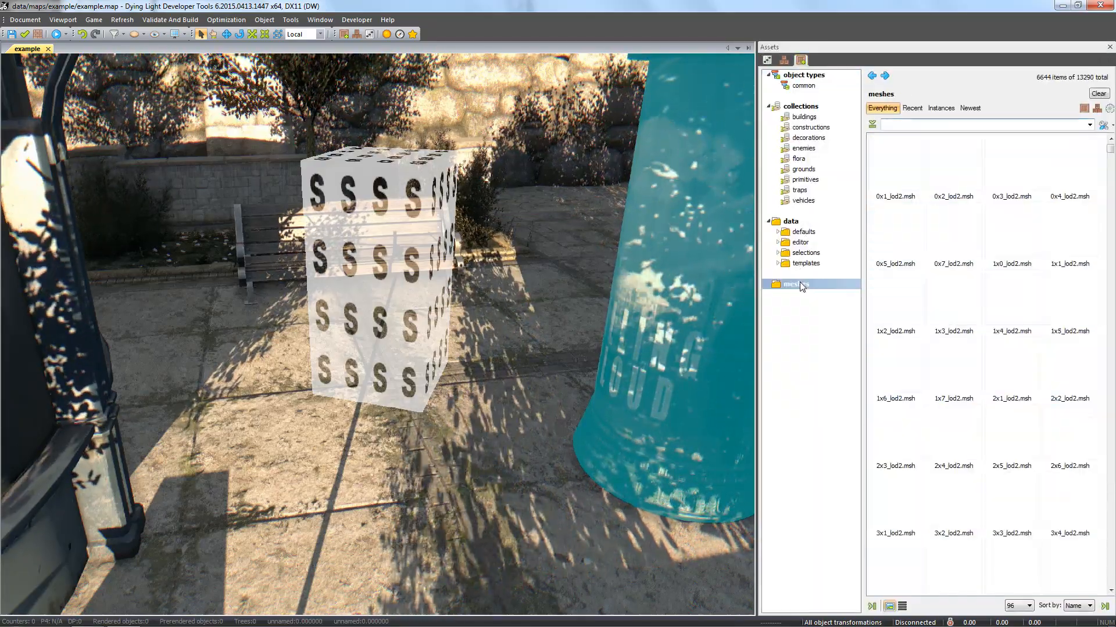
Search meshes for 'wa' and drop collectable_wallet.msh onto the park bench, then select it
type("wallet")
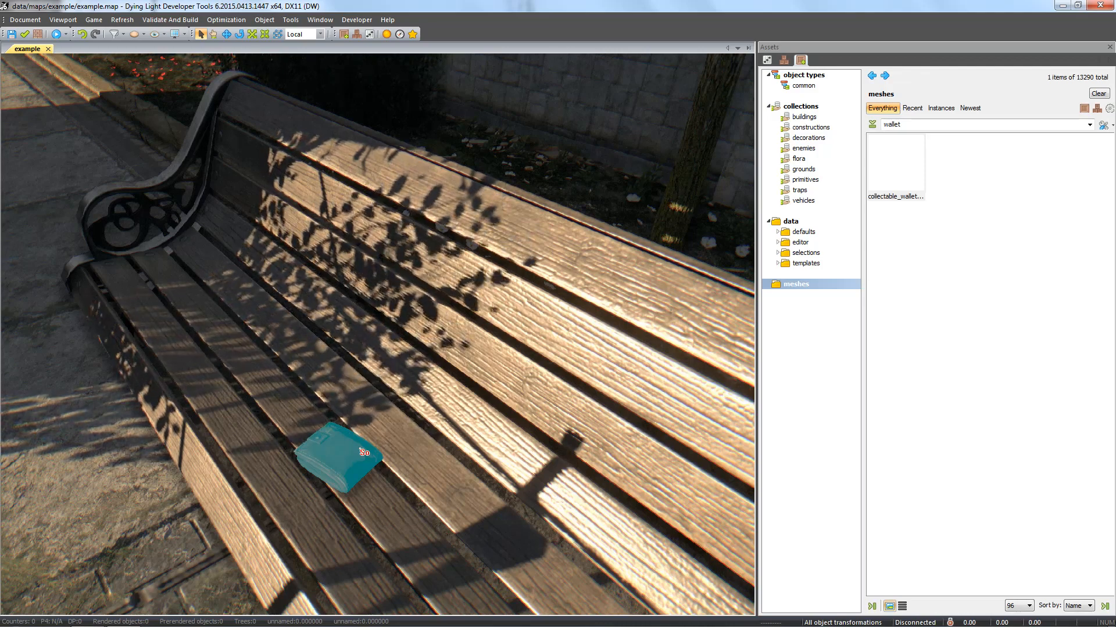
left_click(339, 463)
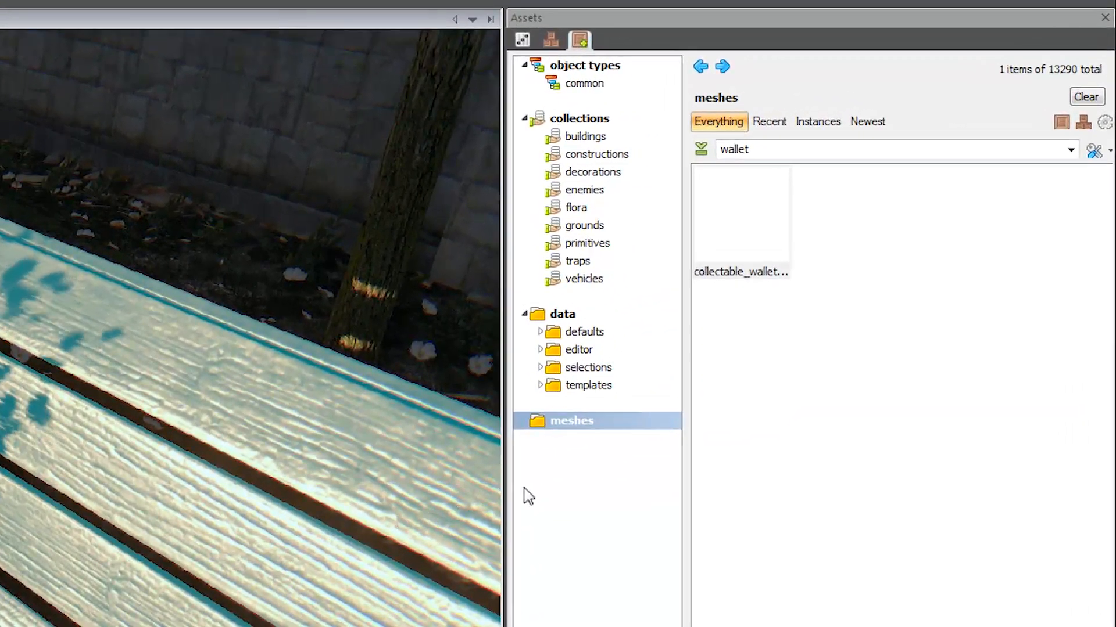
left_click(523, 40)
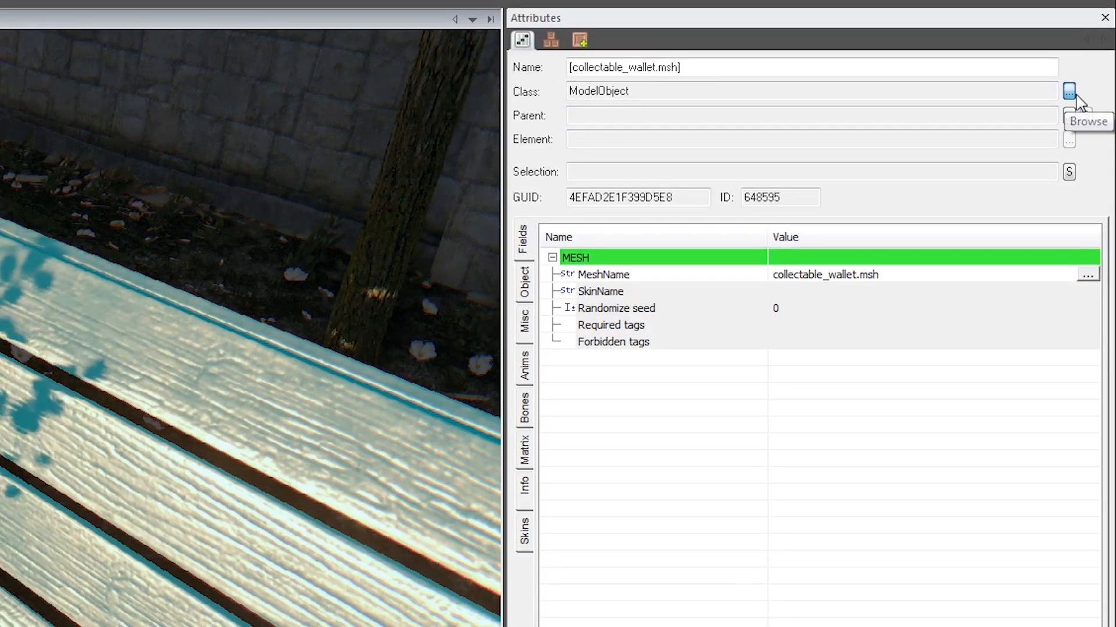
Set the wallet's Class to QuestInventoryItemDI using the mask 'questryitem' in the class chooser
left_click(1071, 90)
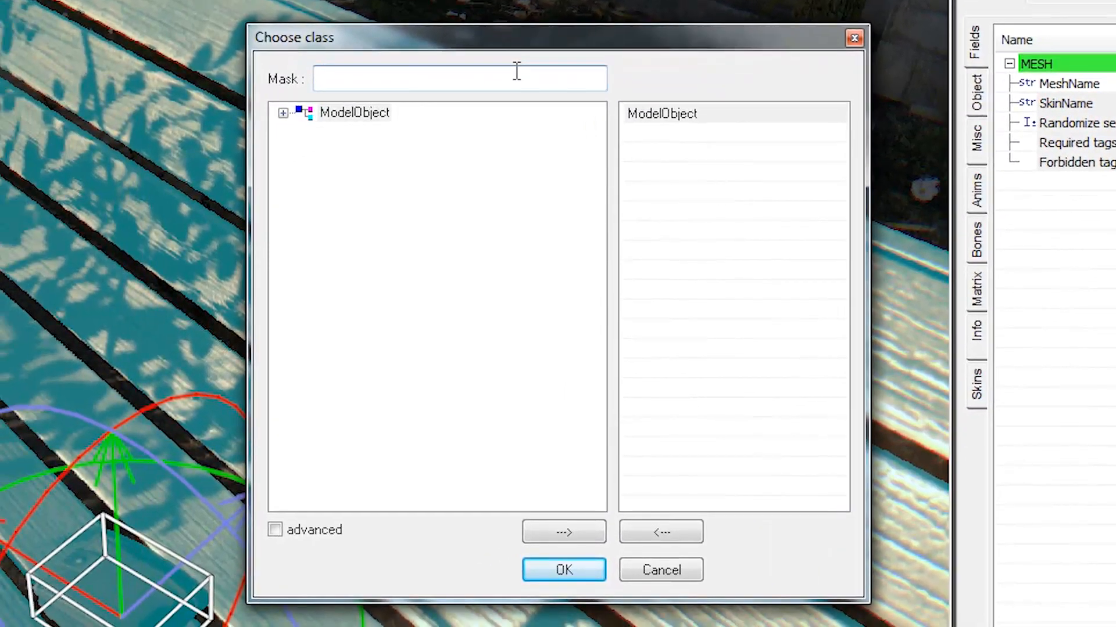
type("questinvento")
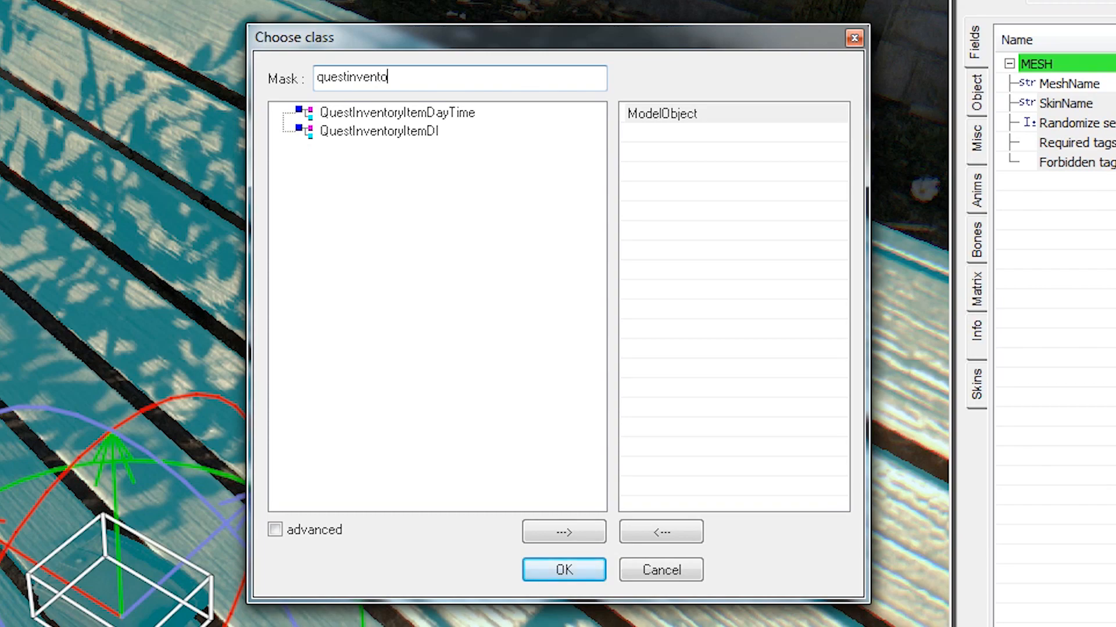
type("ryitem")
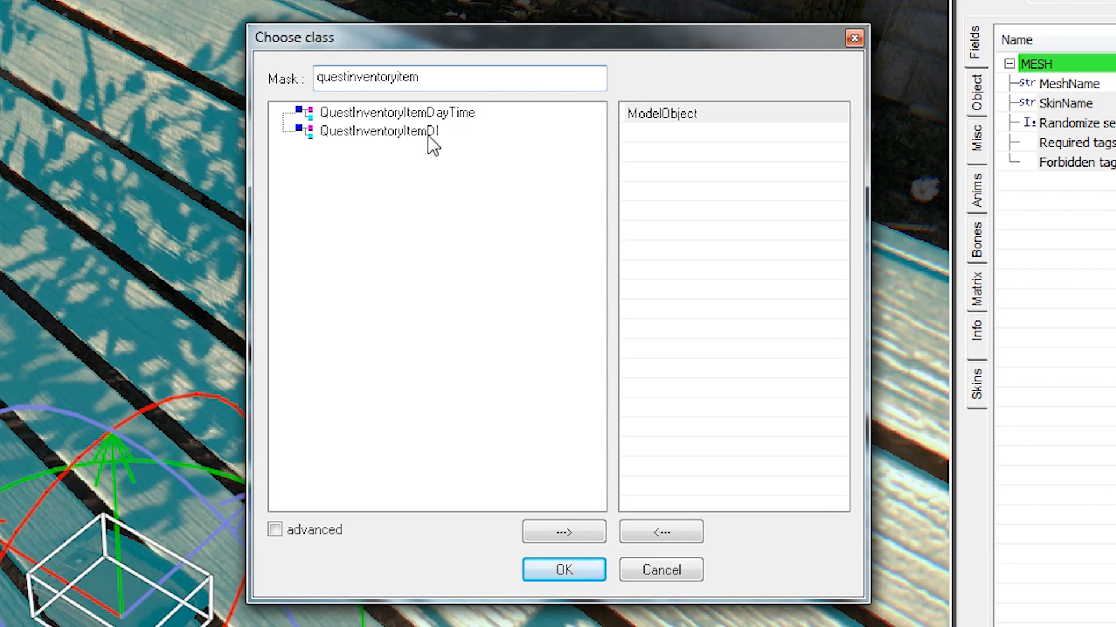
left_click(376, 130)
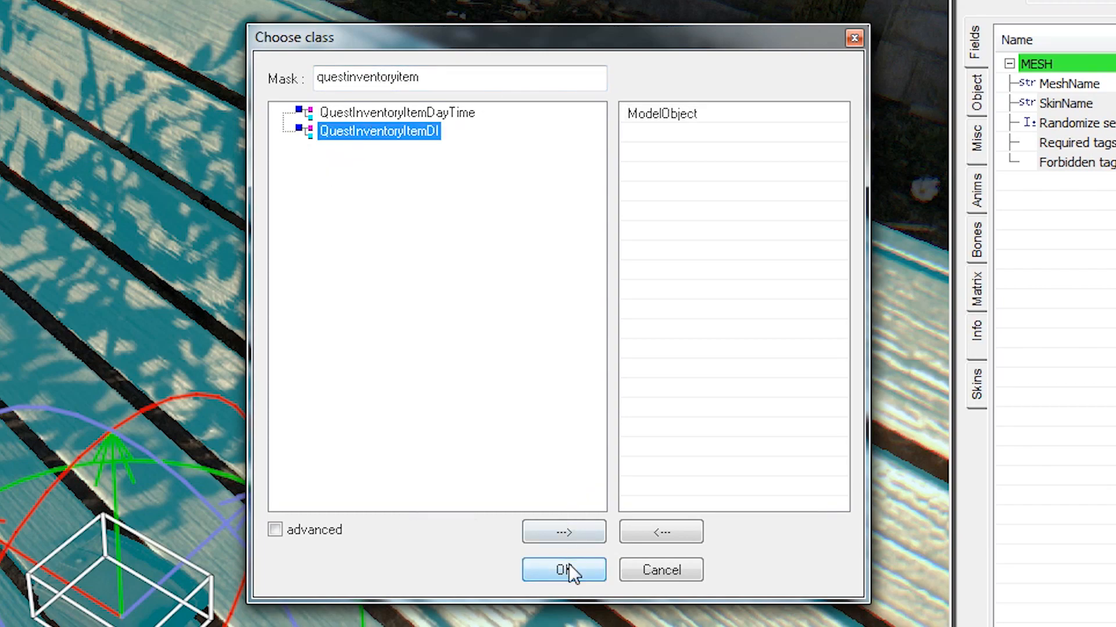
left_click(564, 570)
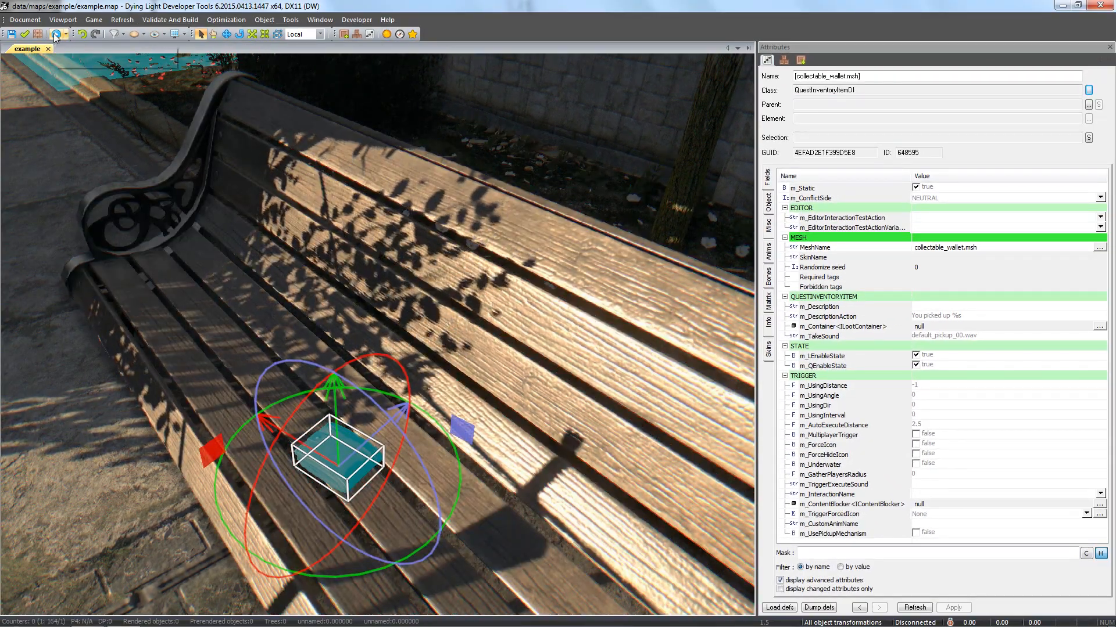
Start compiling the map from the Compile Map dialog
left_click(54, 36)
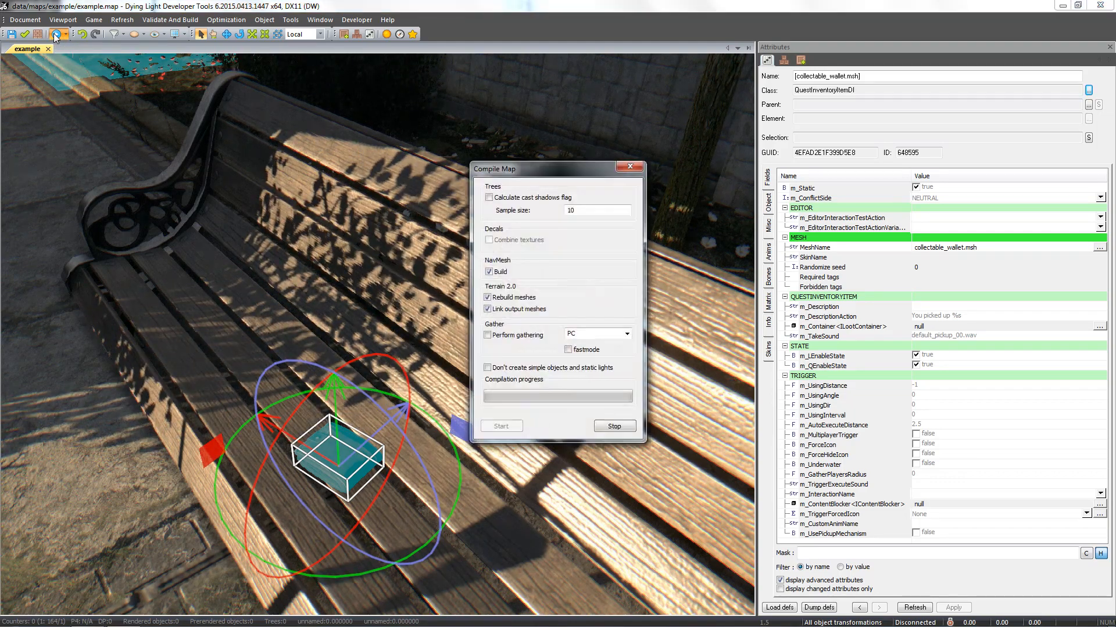
left_click(500, 425)
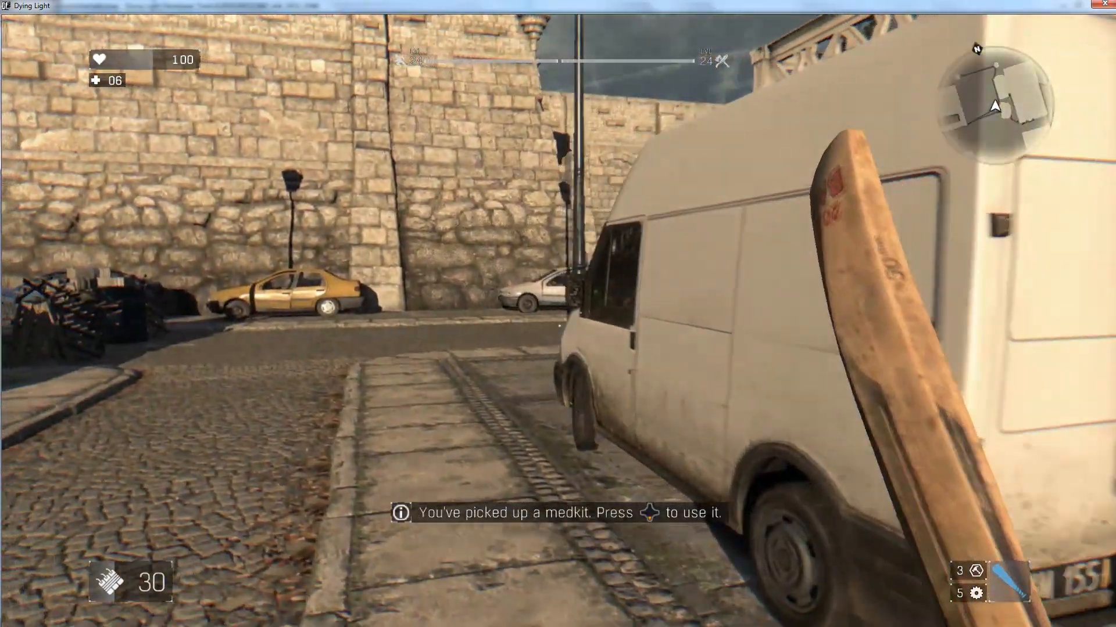
mouse_move(557, 314)
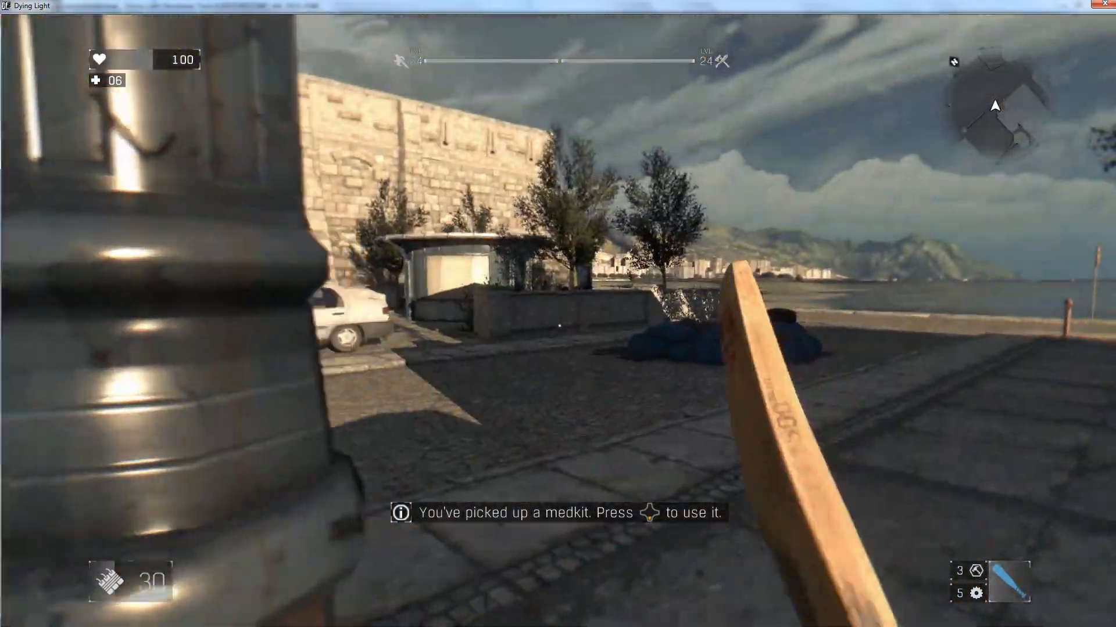